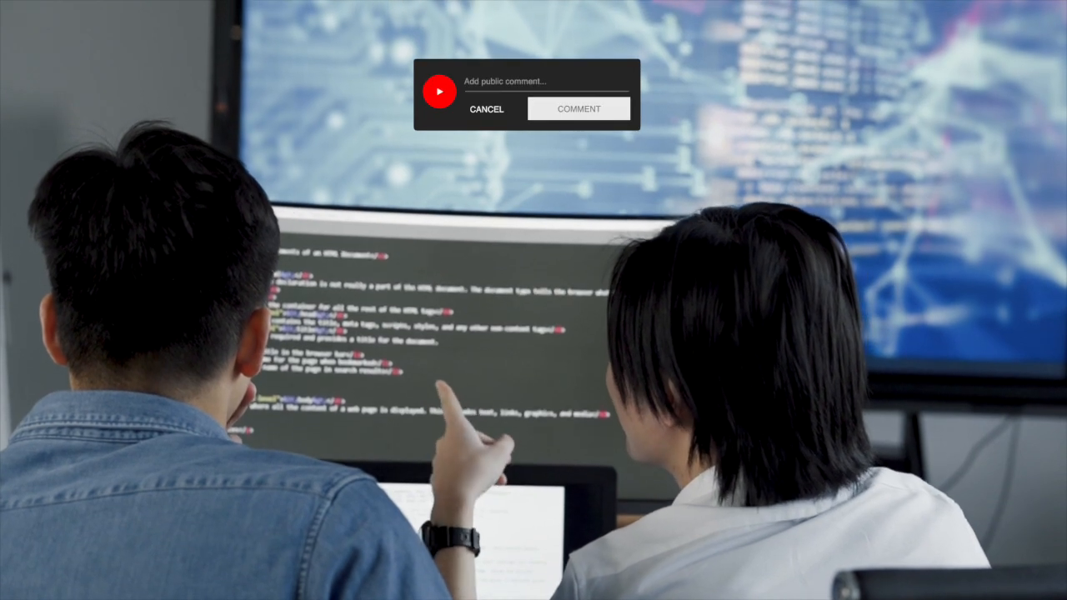
type("You changed my life with your tutorials.")
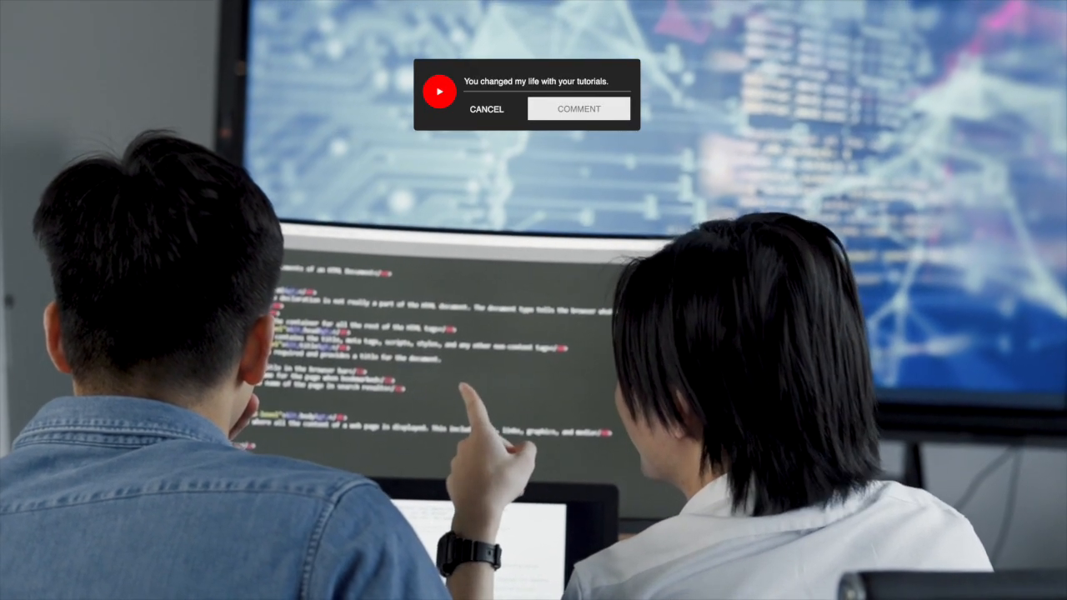